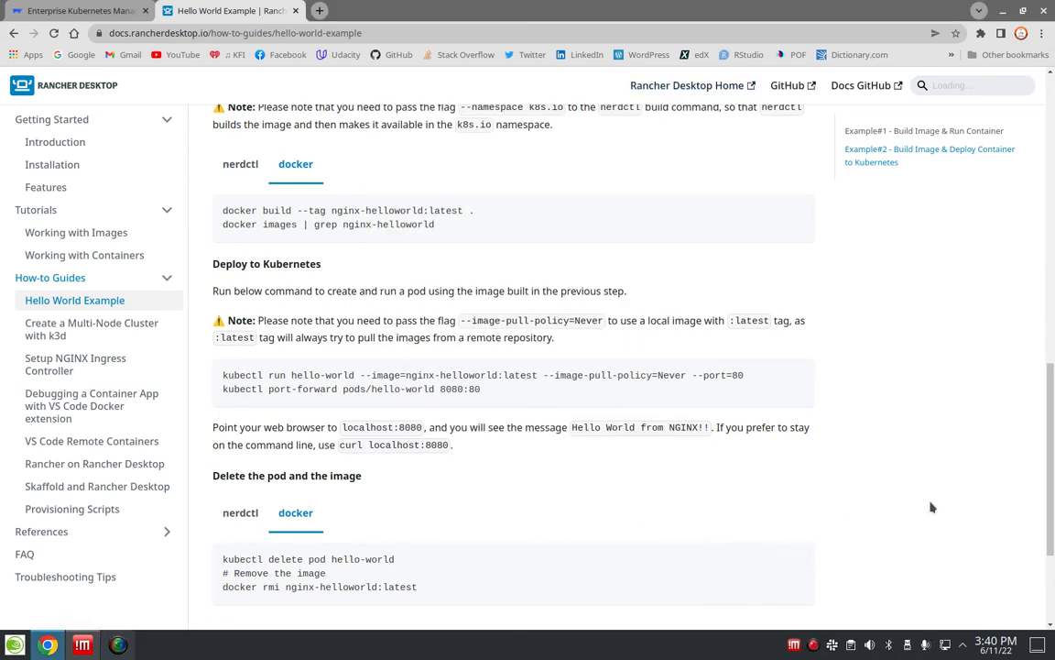
pyautogui.moveTo(75, 363)
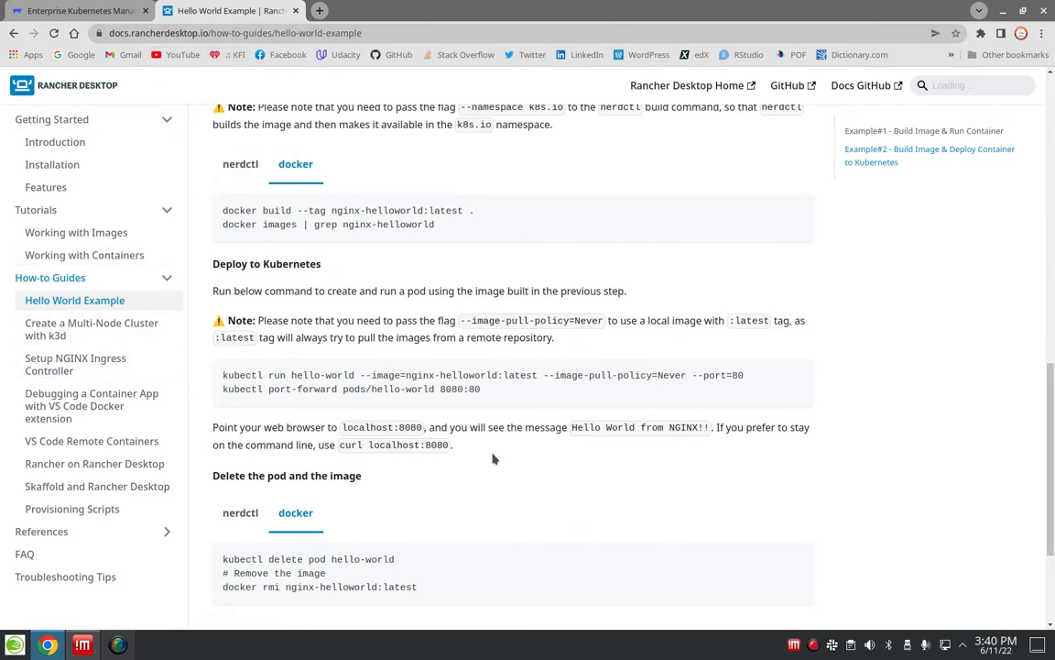
pyautogui.moveTo(82, 306)
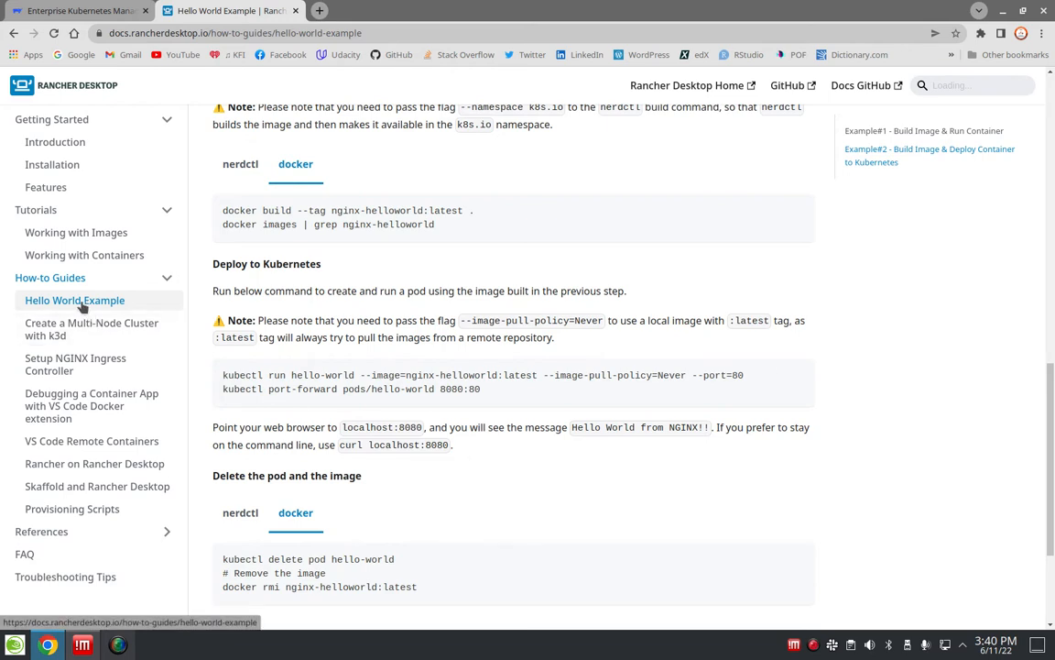
pyautogui.moveTo(443, 374)
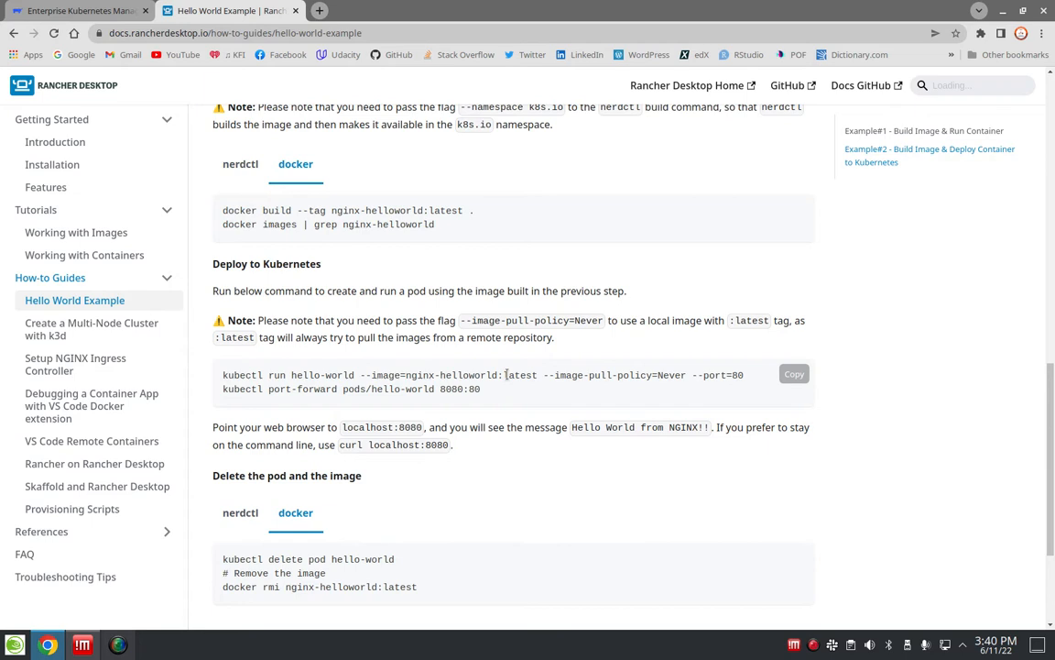
pyautogui.moveTo(451, 389)
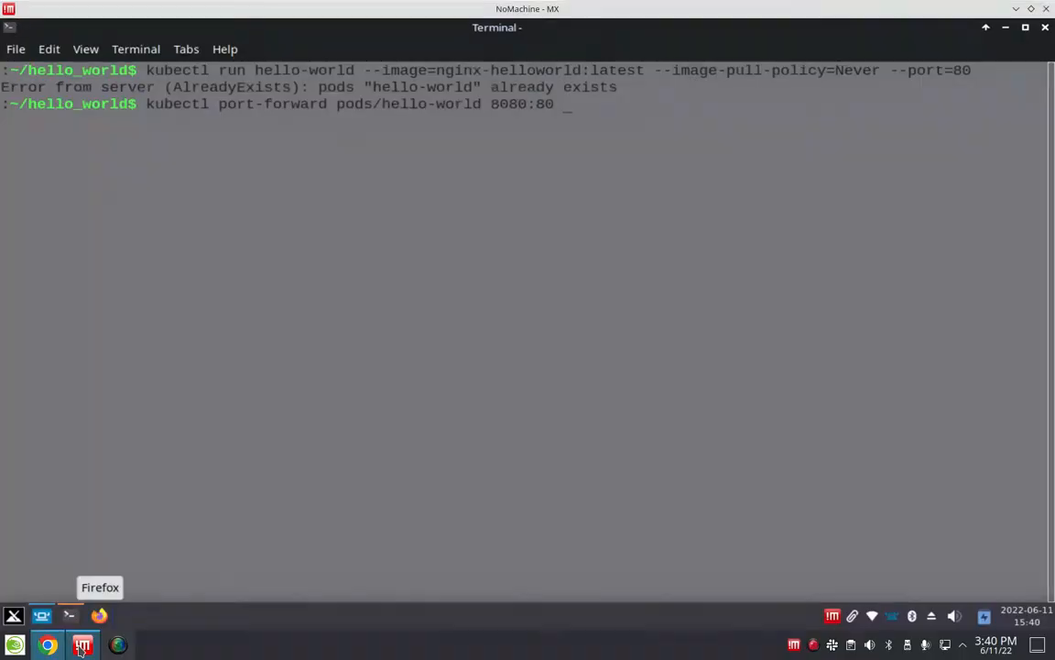
pyautogui.moveTo(40, 615)
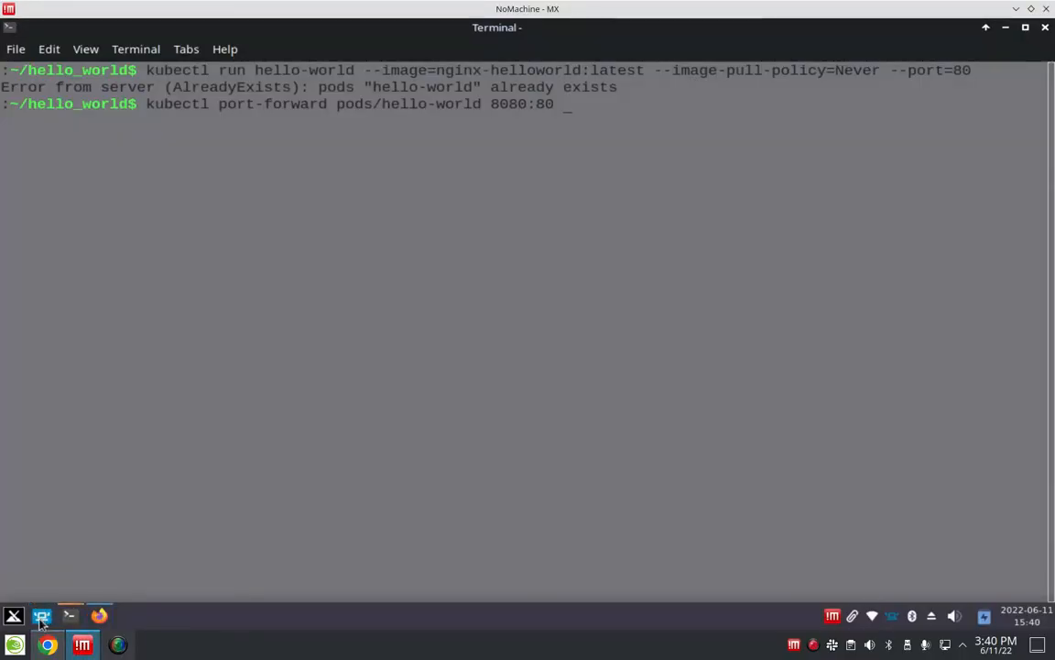
# - Switch to the Terminal showing the 'pod already exists' error and the entered port-forward command
pyautogui.click(41, 616)
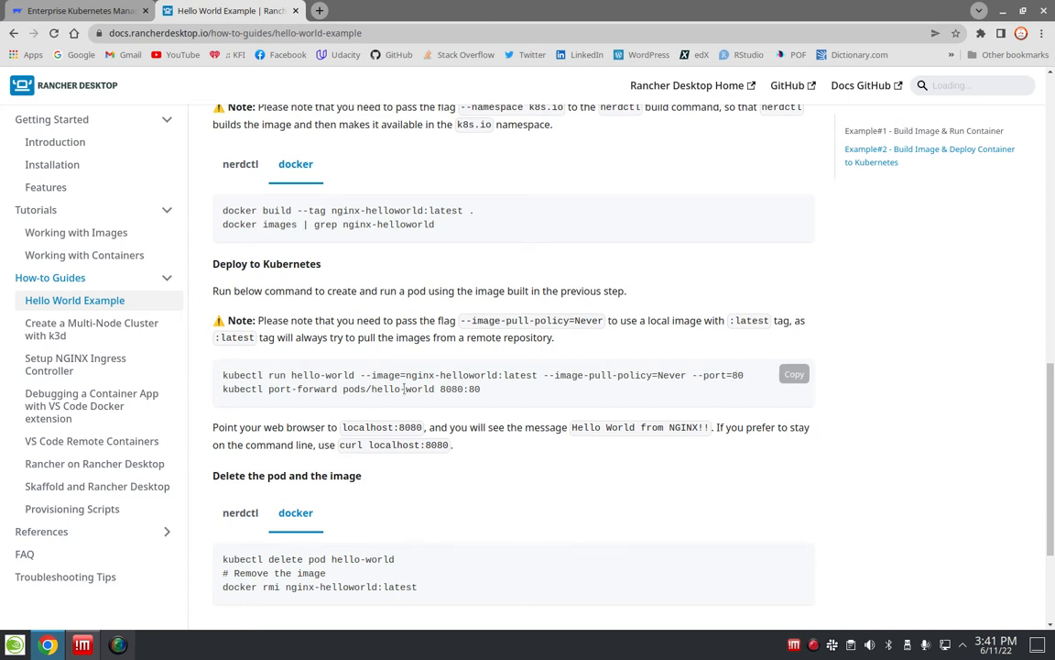
pyautogui.moveTo(484, 394)
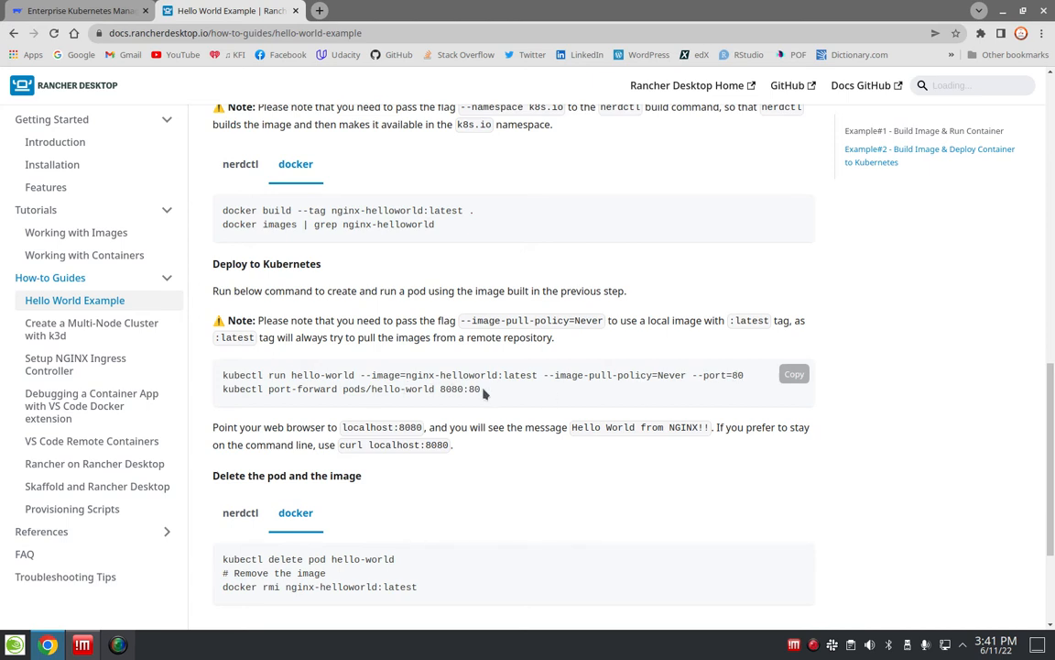
pyautogui.moveTo(425, 392)
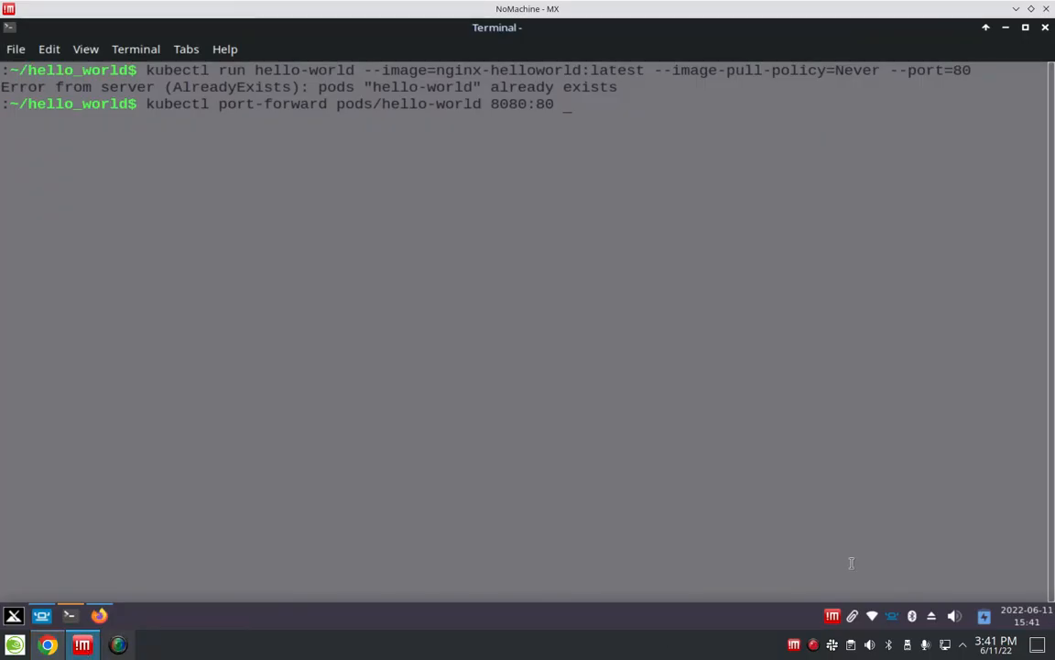
# - Run kubectl port-forward pods/hello-world 8080:80
pyautogui.press('Return')
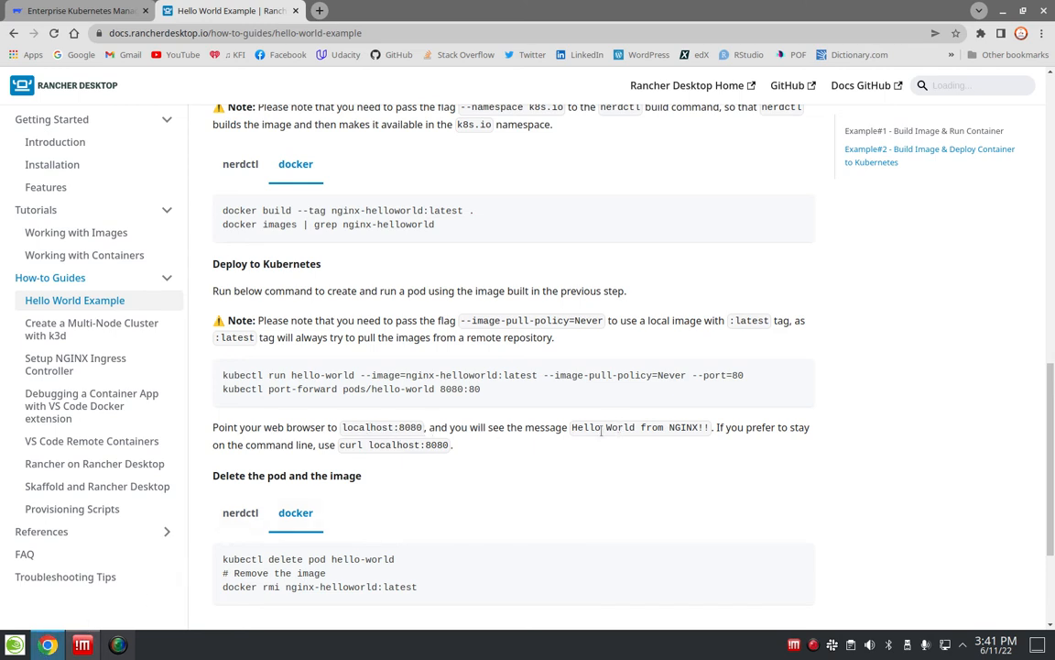
pyautogui.moveTo(765, 439)
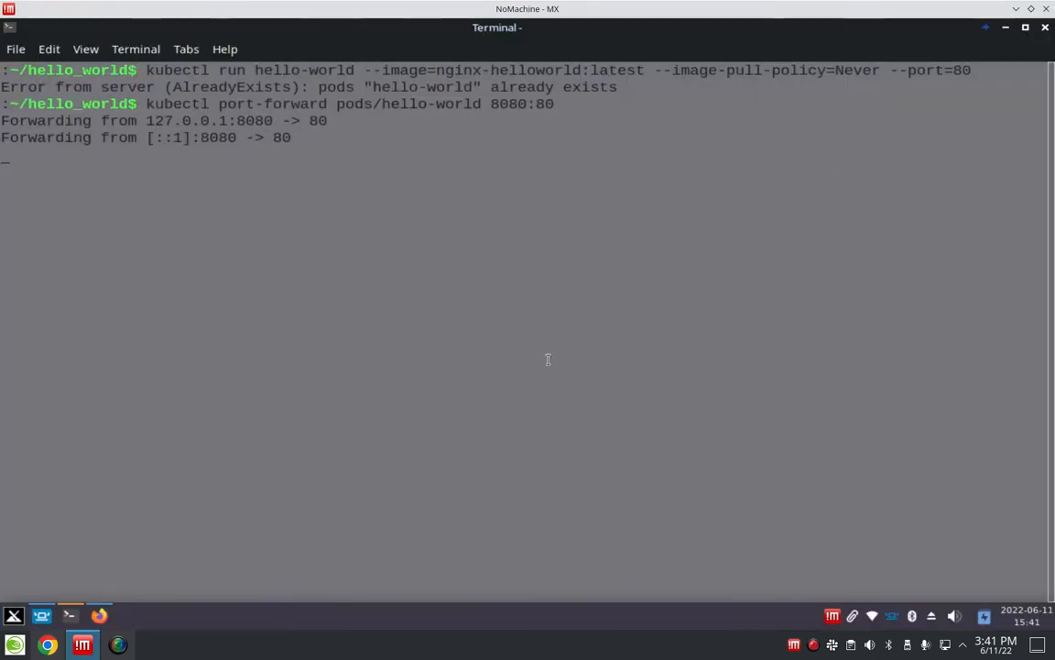
# - Bring up the Terminal output showing forwarding from 127.0.0.1:8080 and [::1]:8080 to 80
pyautogui.click(99, 616)
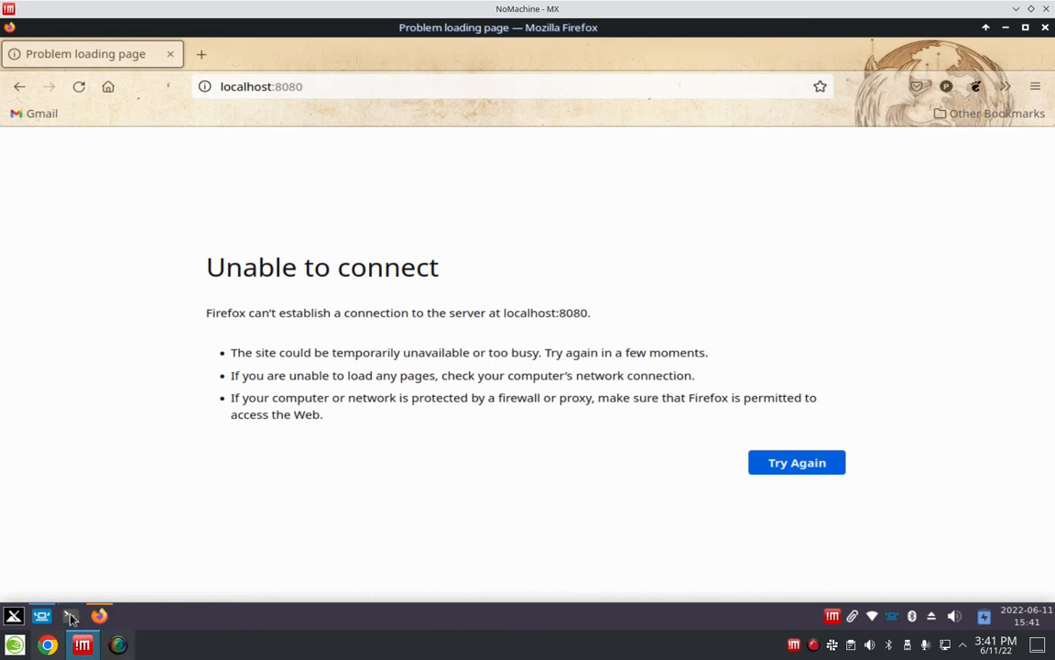
# - Switch to Firefox at localhost:8080, which shows 'Unable to connect'
pyautogui.click(70, 616)
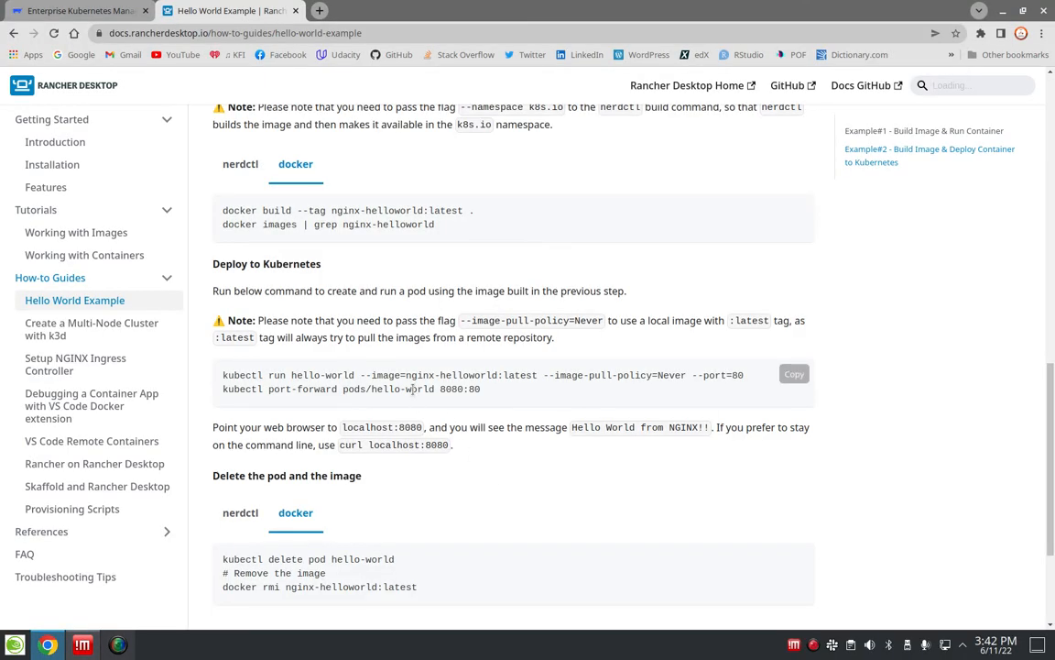
pyautogui.moveTo(484, 397)
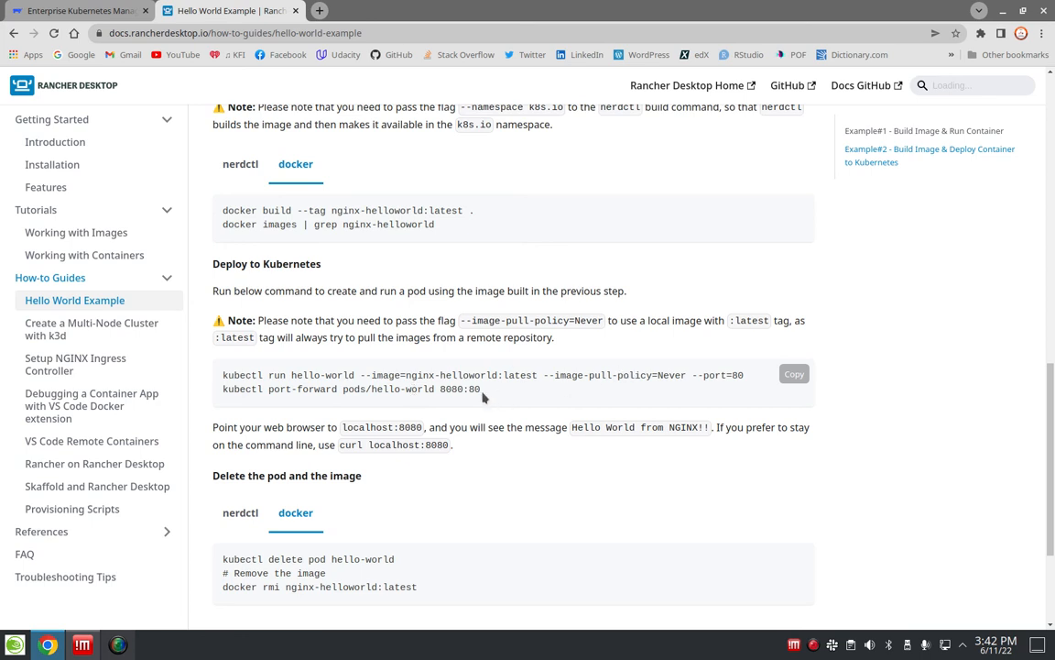
pyautogui.moveTo(987, 458)
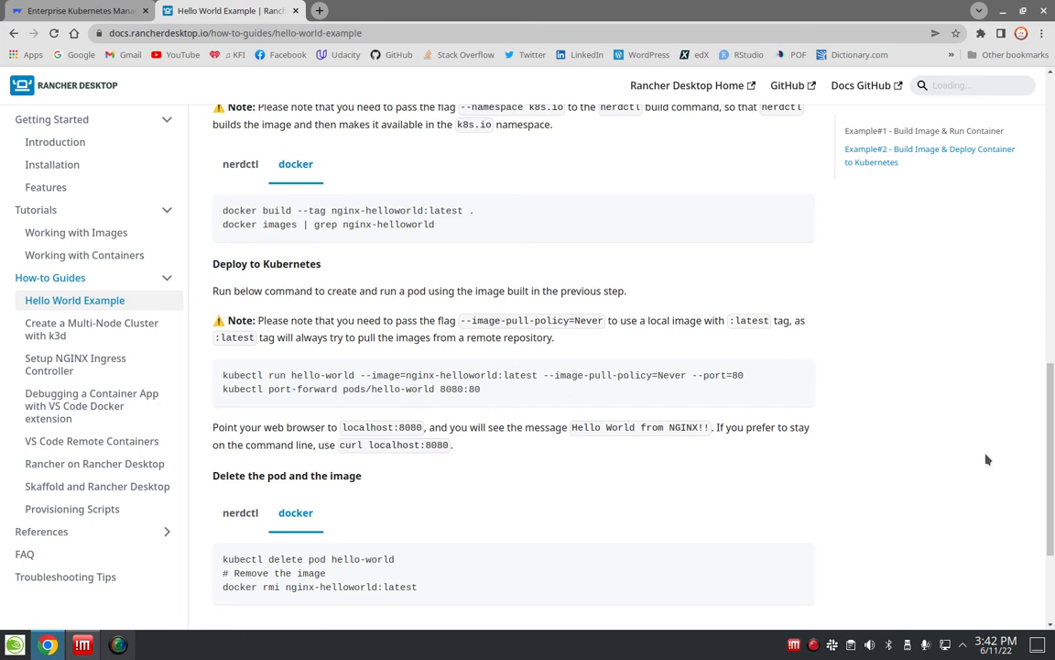